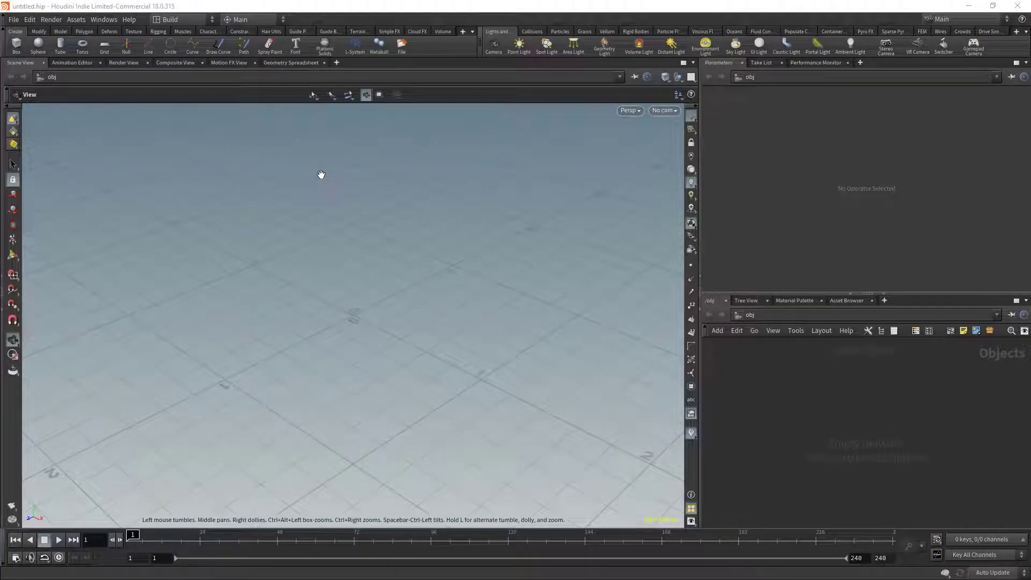
mouse_move(170, 19)
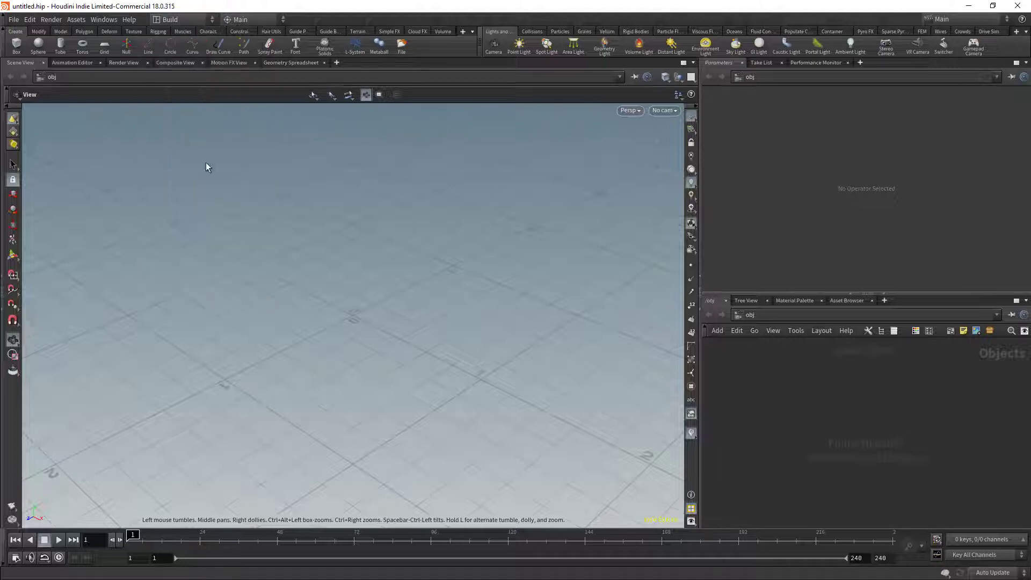
- Load the Technical desktop, collapse the tree view, and close the Performance Monitor pane
left_click(181, 20)
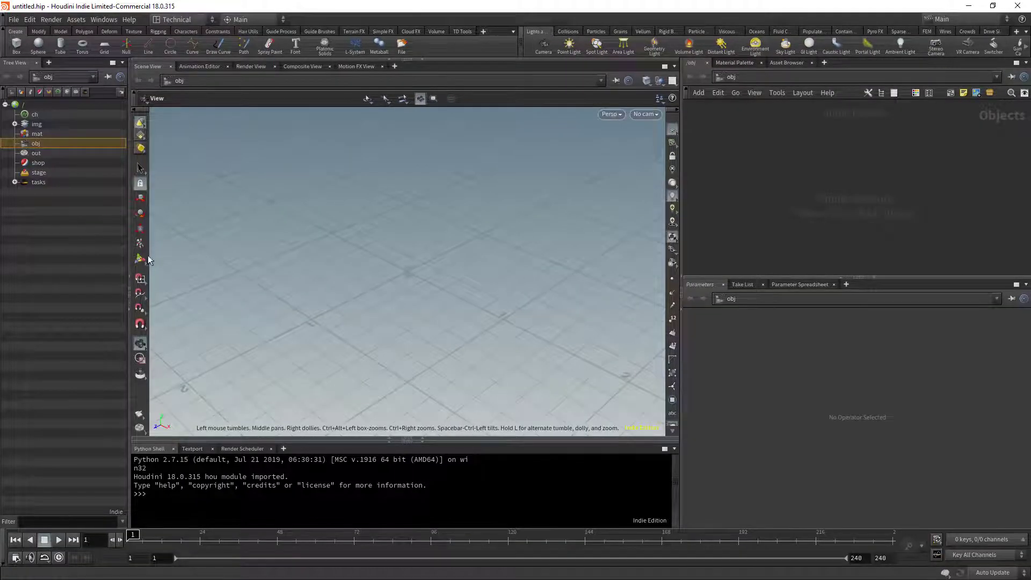
mouse_move(132, 280)
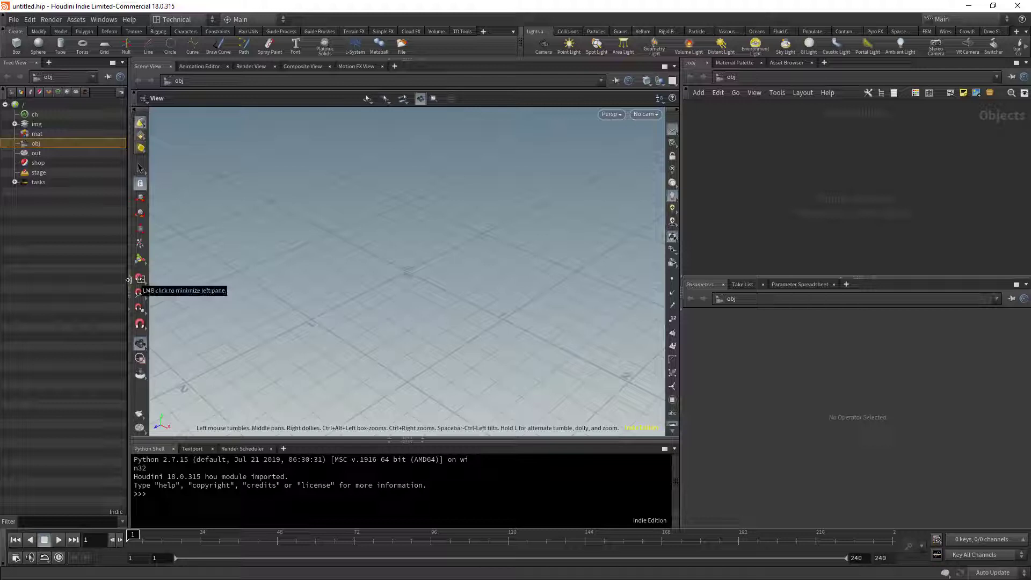
left_click(132, 290)
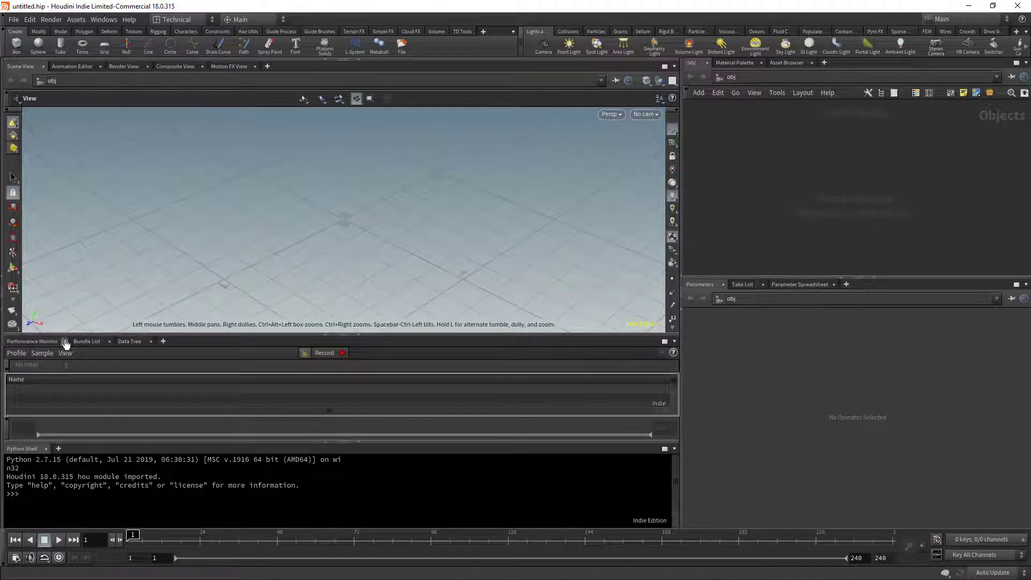
left_click(128, 342)
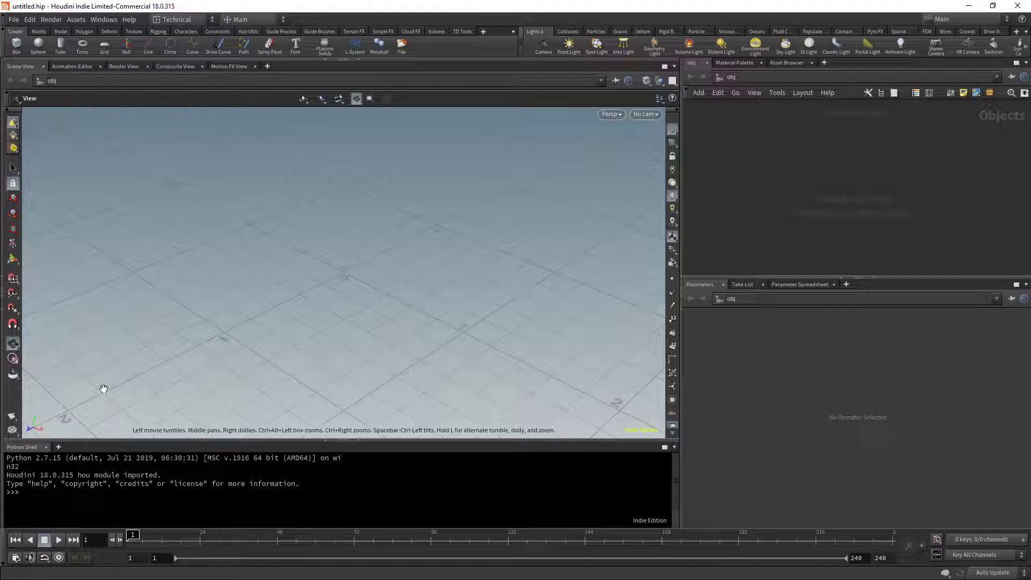
- Add Geometry Spreadsheet and Performance Monitor tabs to the lower pane, showing the spreadsheet
left_click(58, 447)
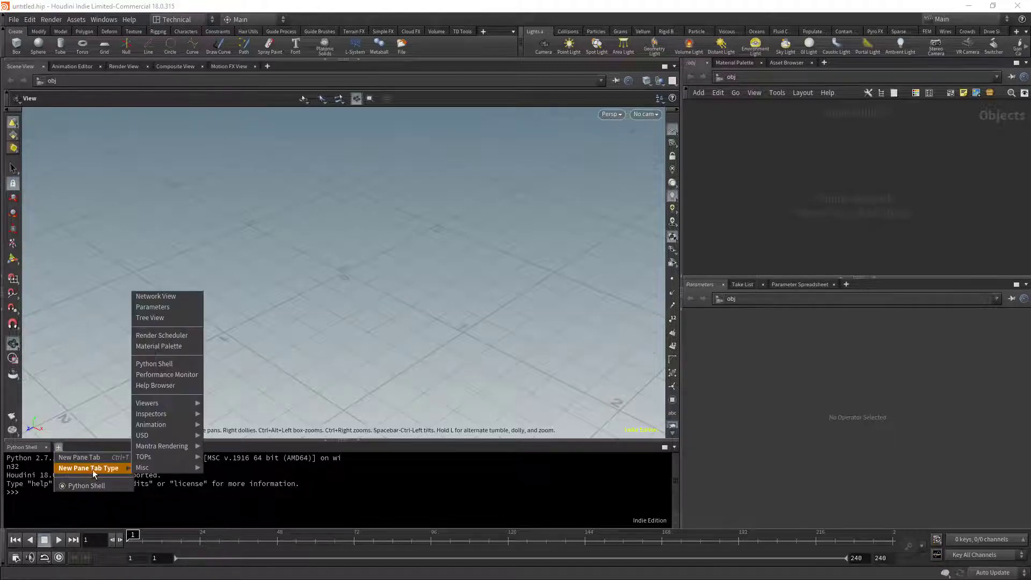
mouse_move(147, 402)
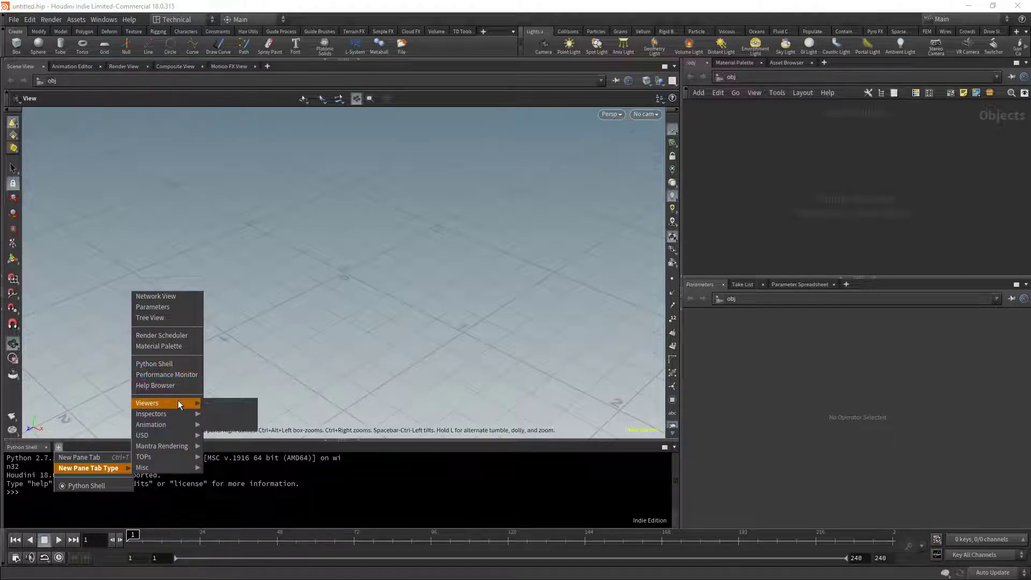
mouse_move(147, 403)
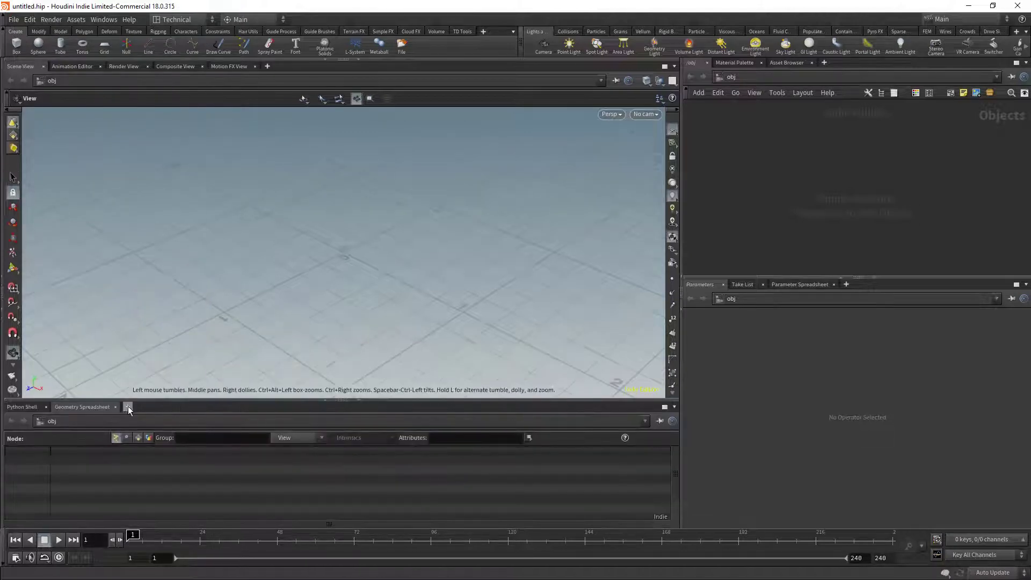
left_click(128, 407)
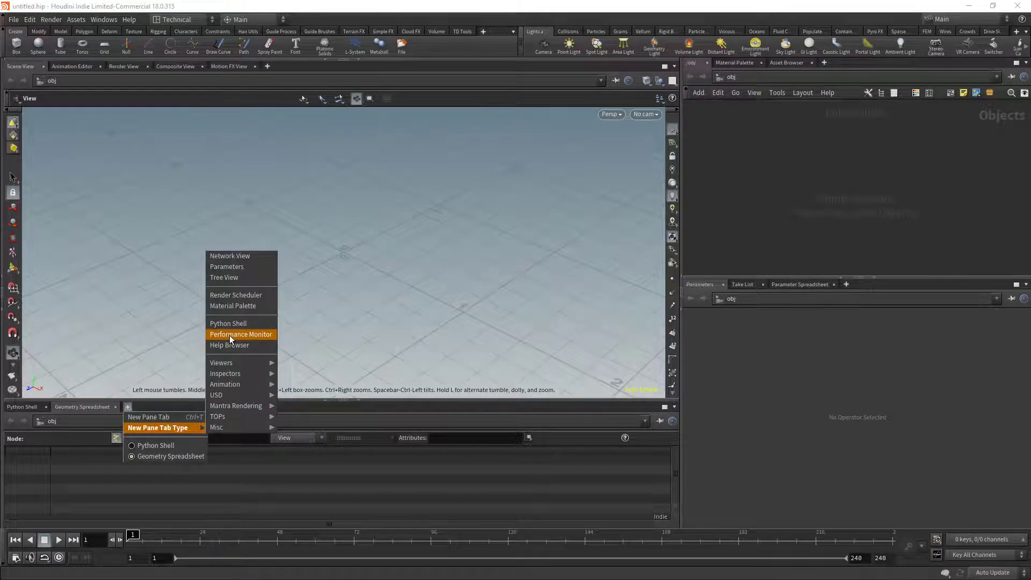
left_click(241, 334)
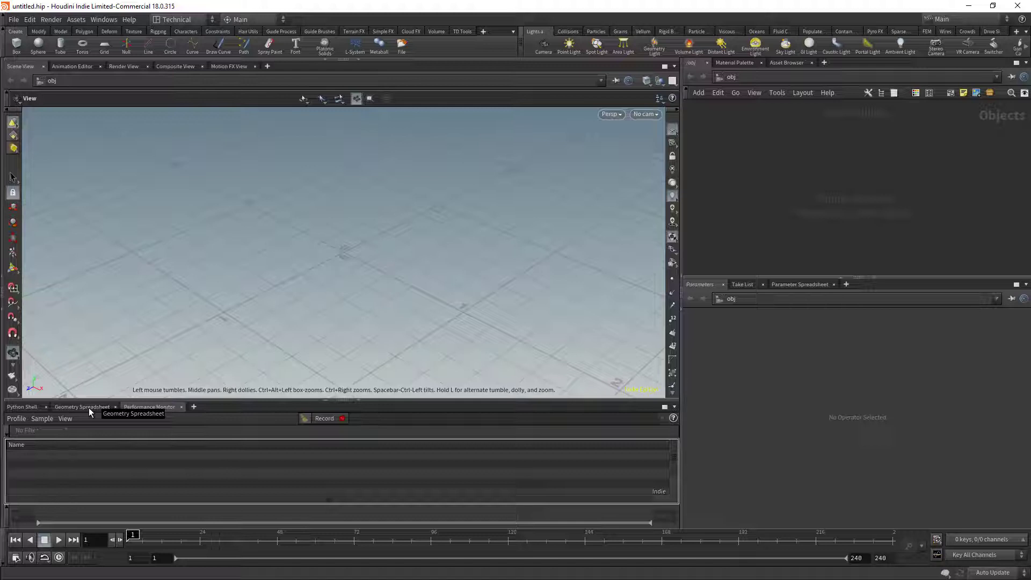
left_click(81, 407)
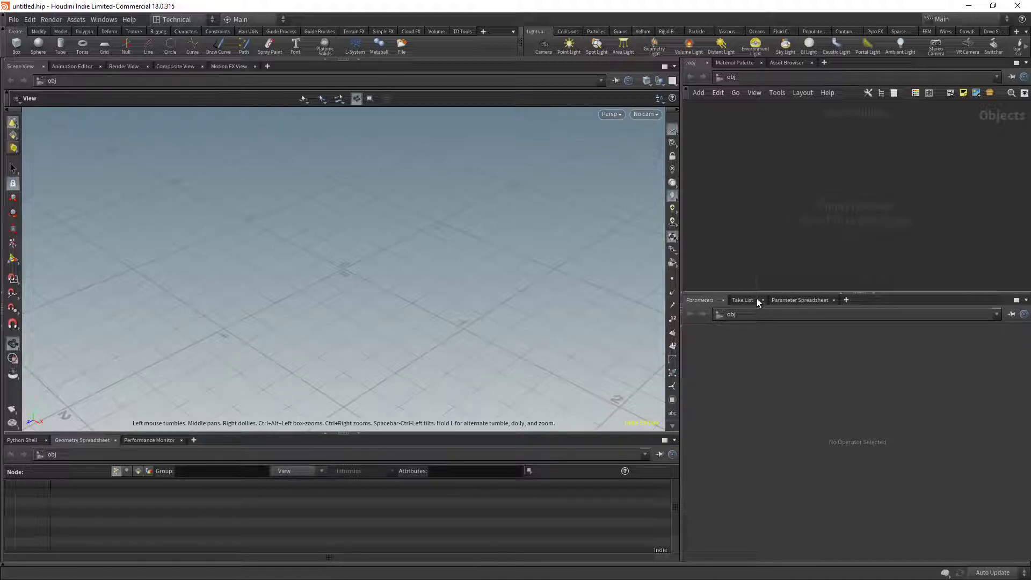
- Close the tabs beside Parameters and remove the Network View pane
left_click(762, 300)
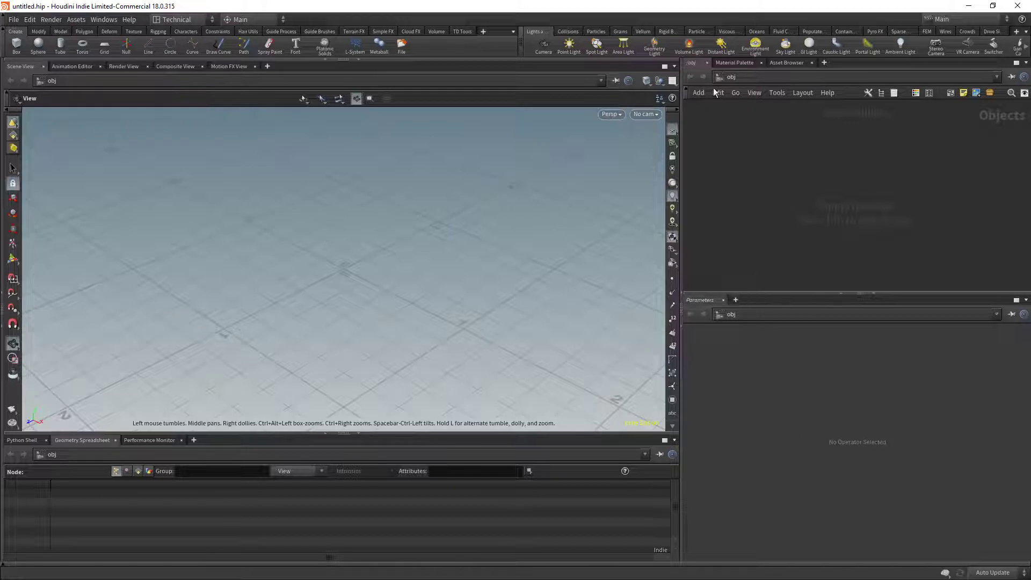
left_click(734, 62)
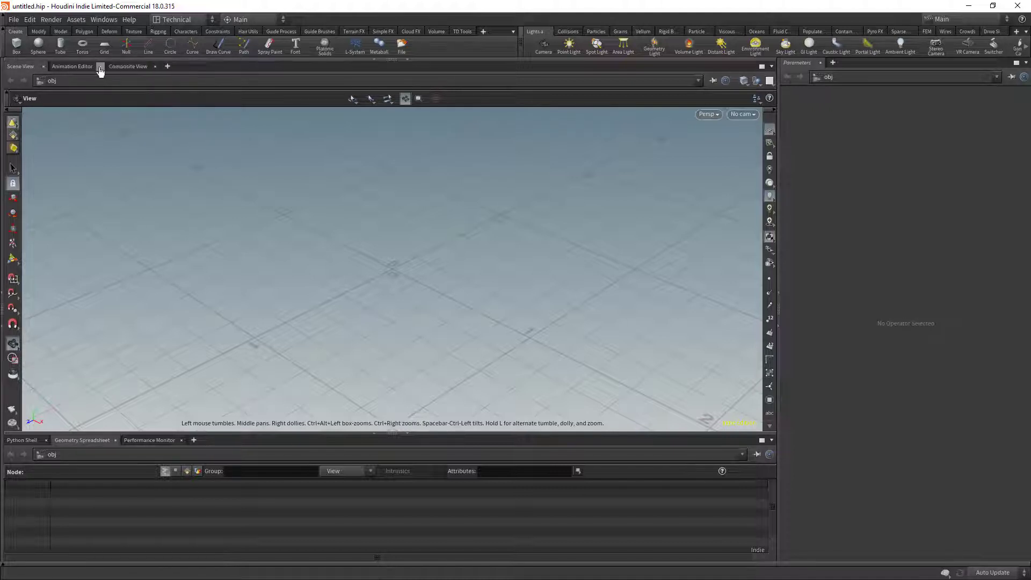
- Close the Animation Editor tab, then browse the Windows menu
left_click(99, 66)
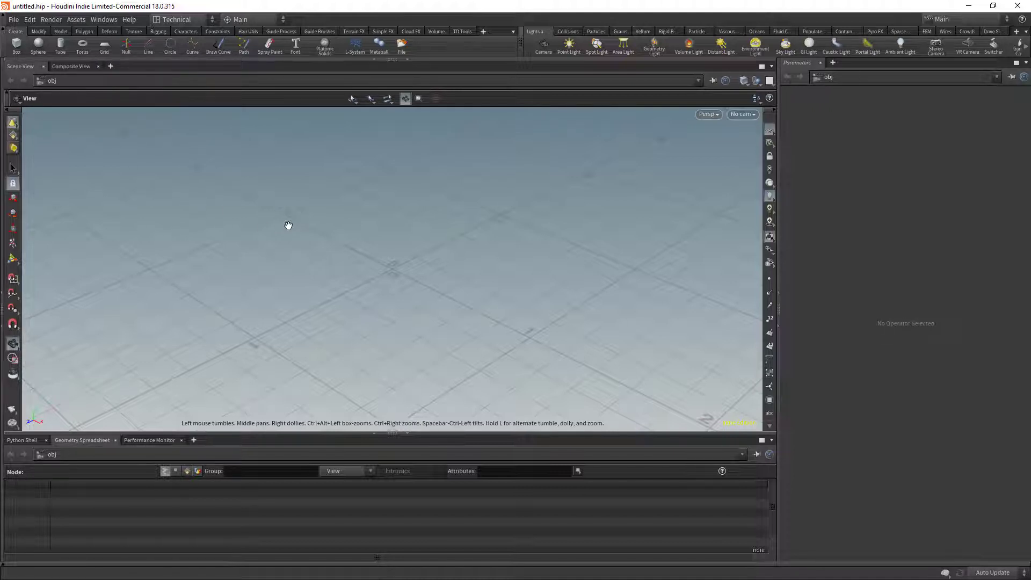
left_click(103, 20)
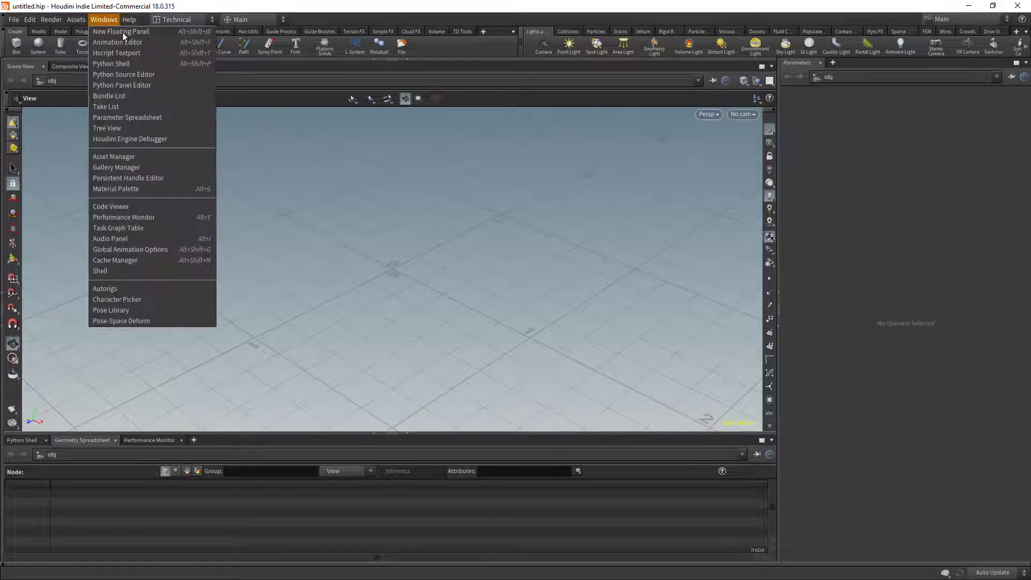
left_click(121, 31)
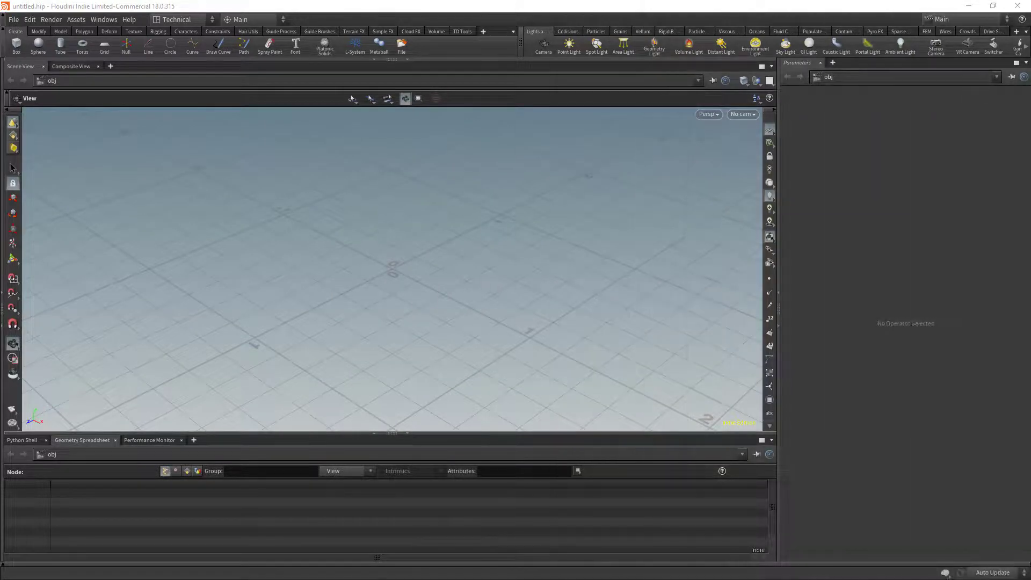
- Add a Python Panel tab beside Parameters and keep Parameters in front
left_click(832, 63)
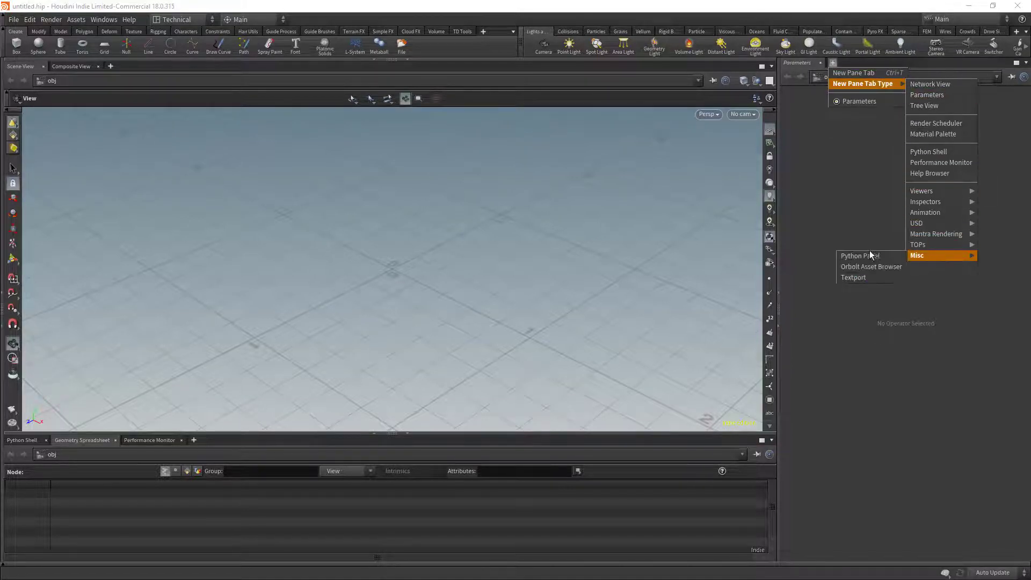
left_click(859, 255)
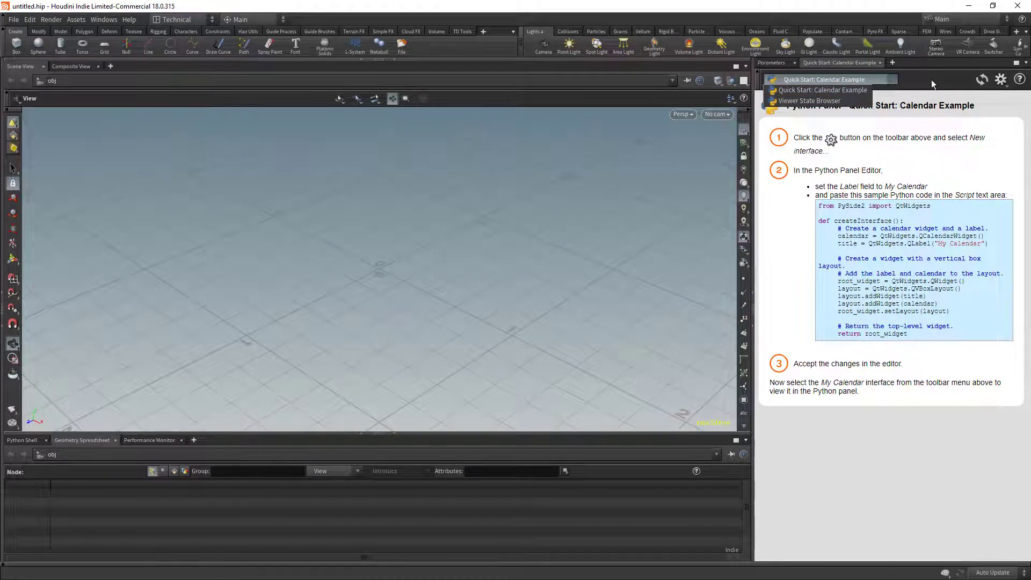
left_click(822, 90)
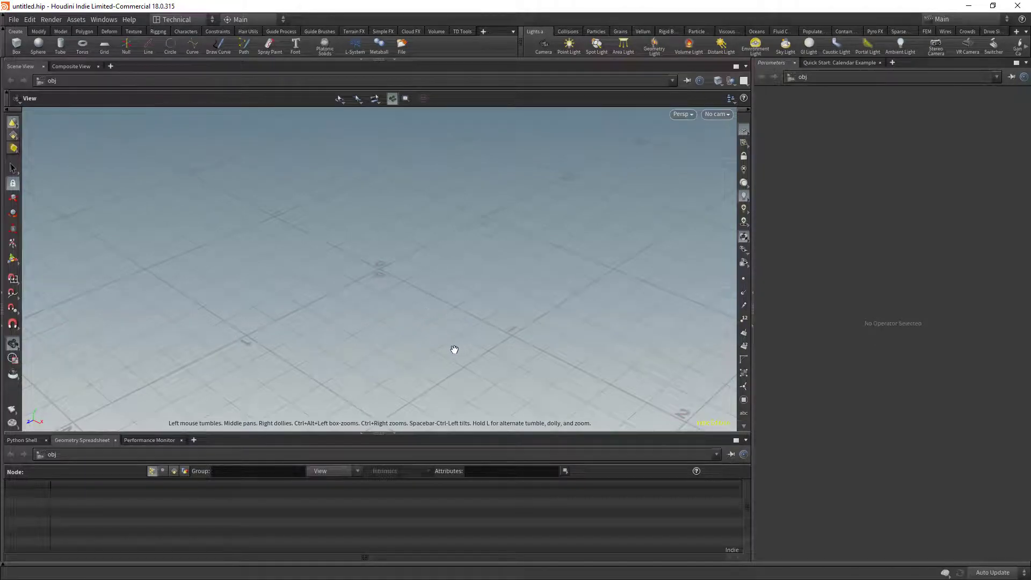
mouse_move(350, 234)
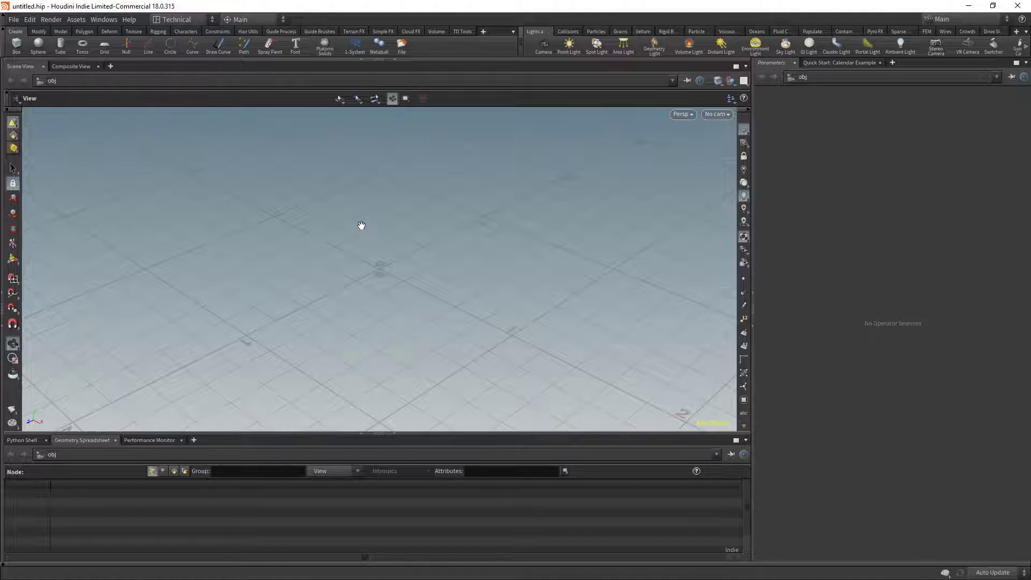
mouse_move(456, 275)
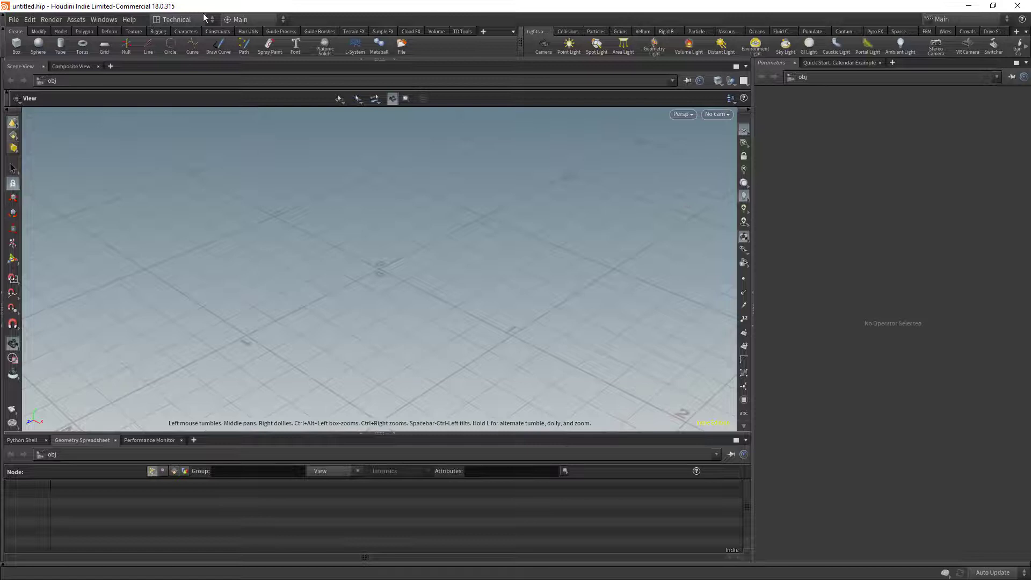
- Save the desktop as Technical.desk and confirm the file in File Explorer
left_click(176, 19)
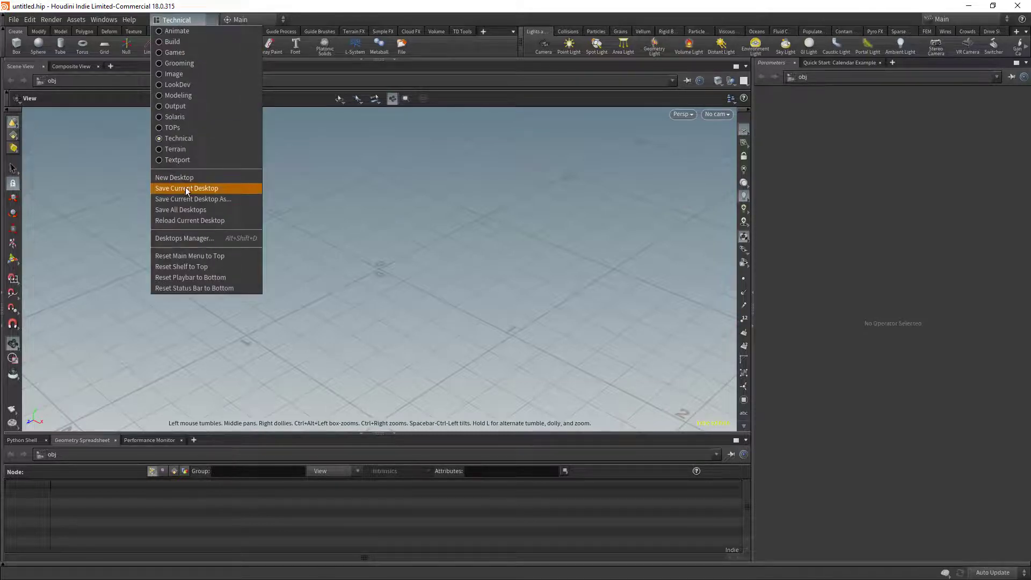
left_click(187, 187)
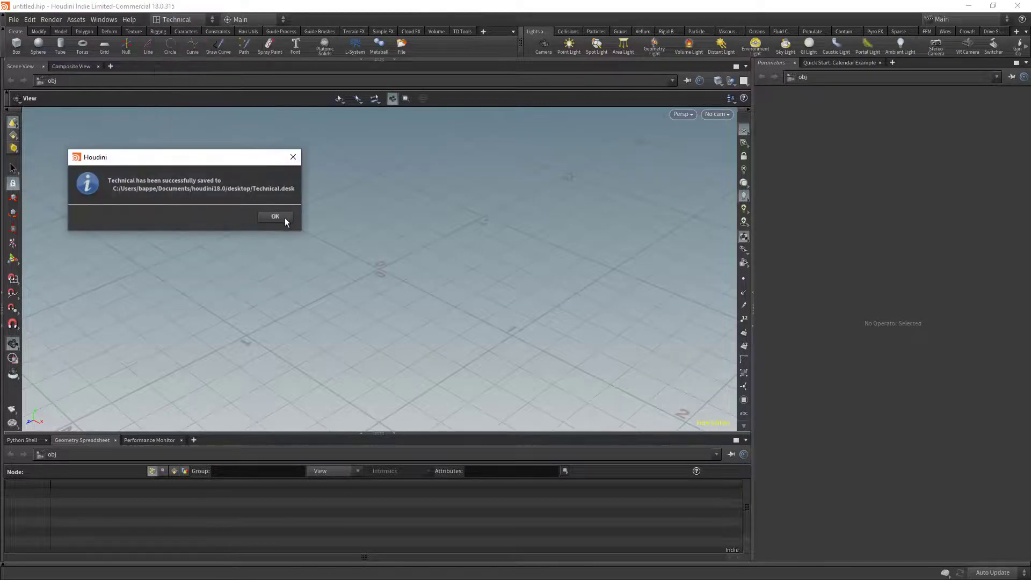
left_click(275, 217)
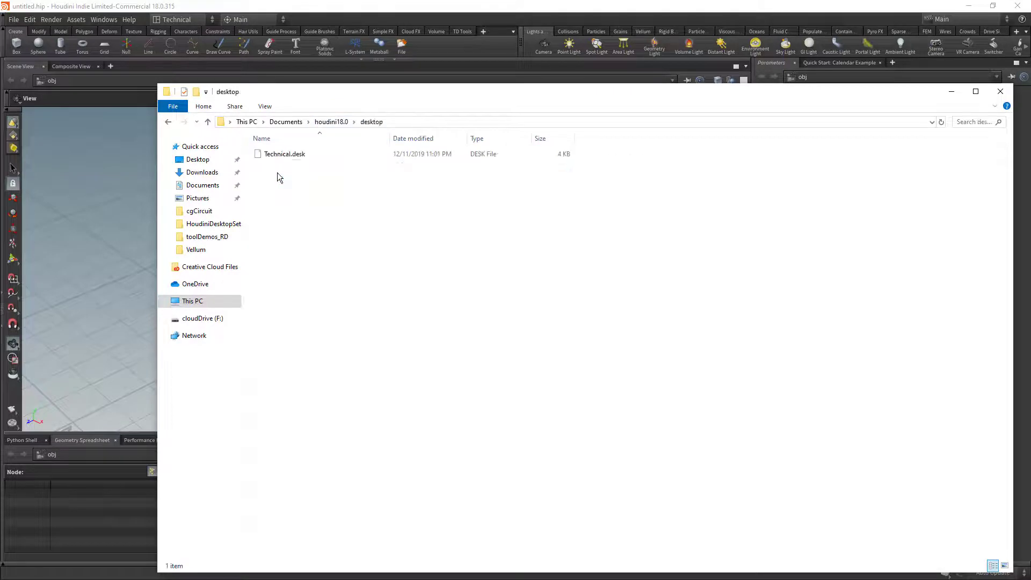
left_click(284, 153)
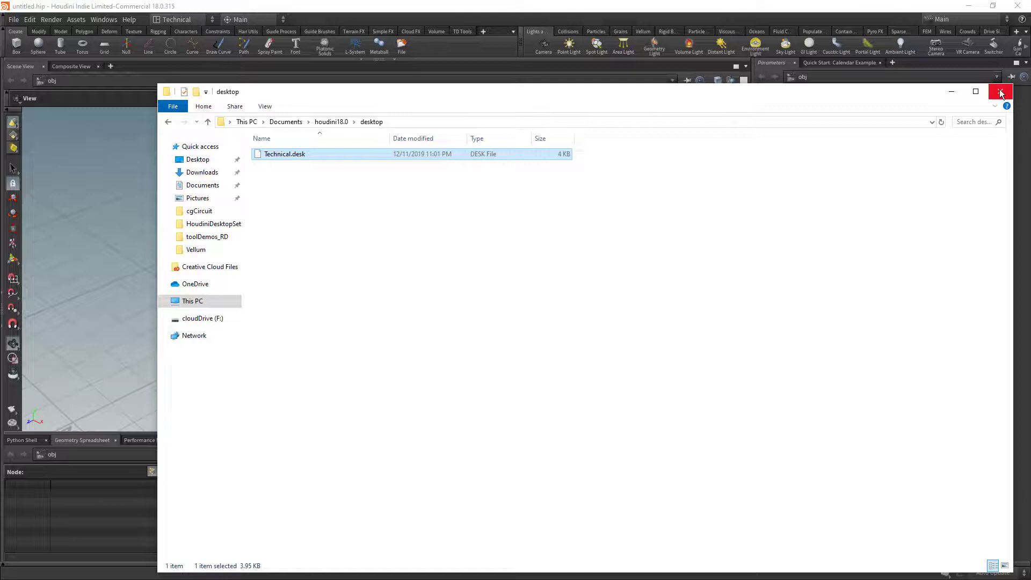
left_click(1000, 91)
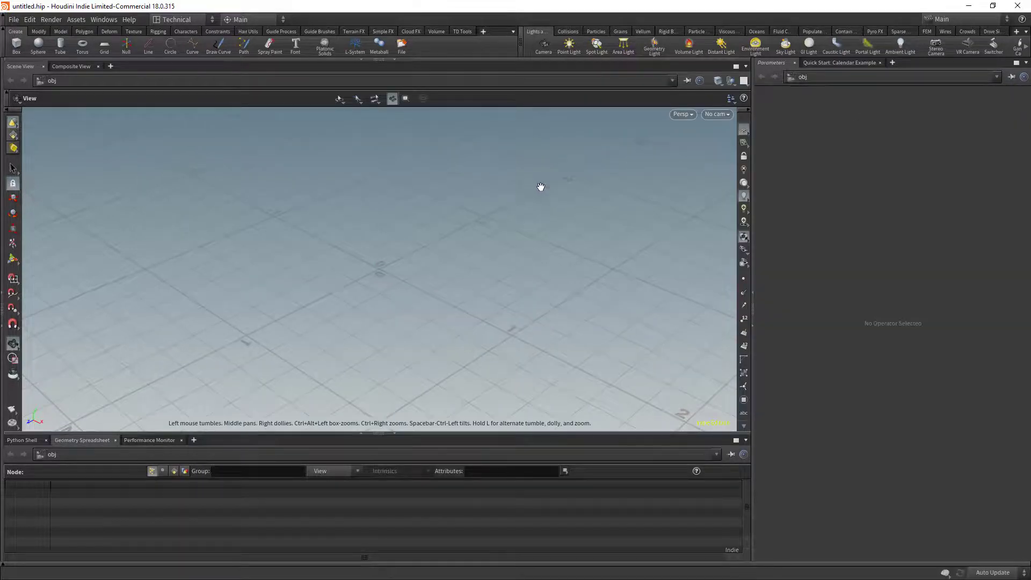